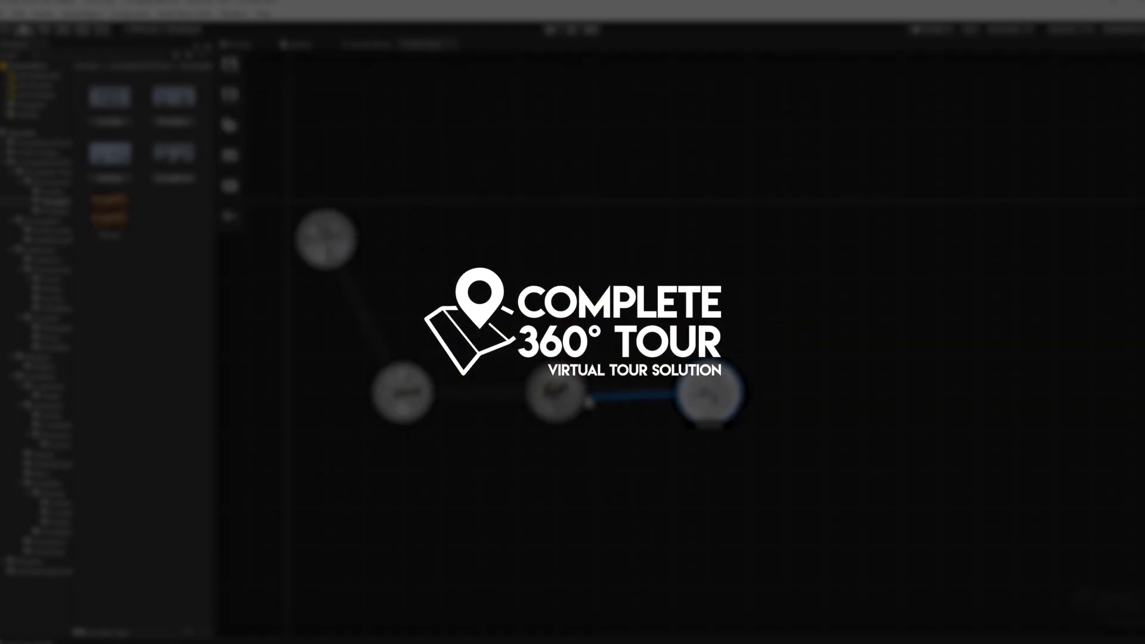
Step: Let the intro finish and land on the Complete 360° Tour Asset Store page in Chrome
drag(712, 394, 544, 259)
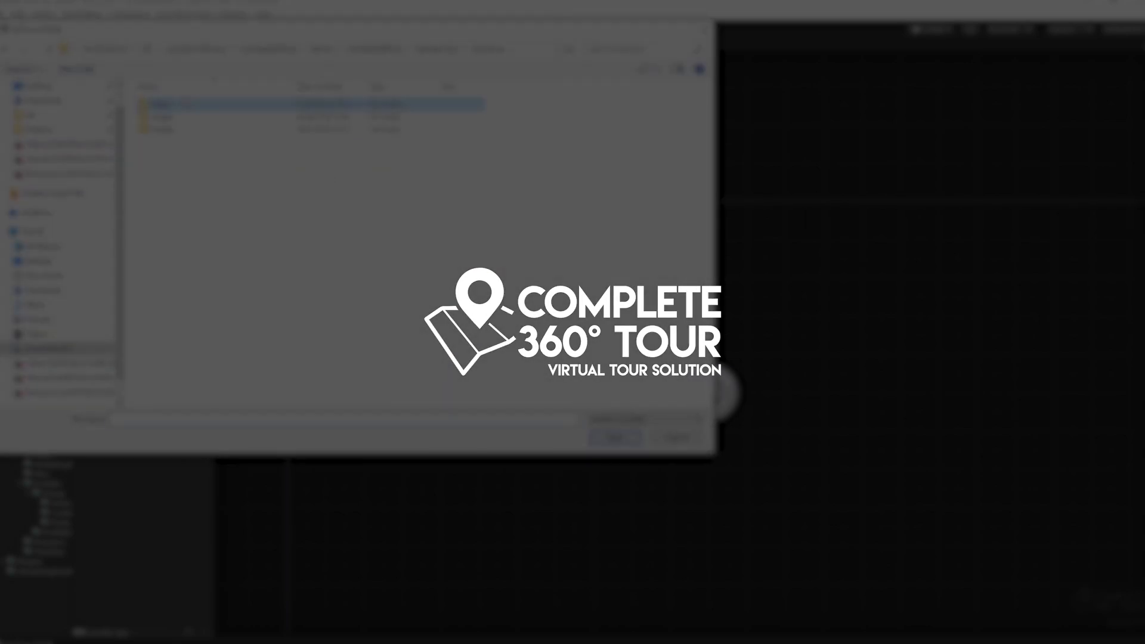
click(611, 437)
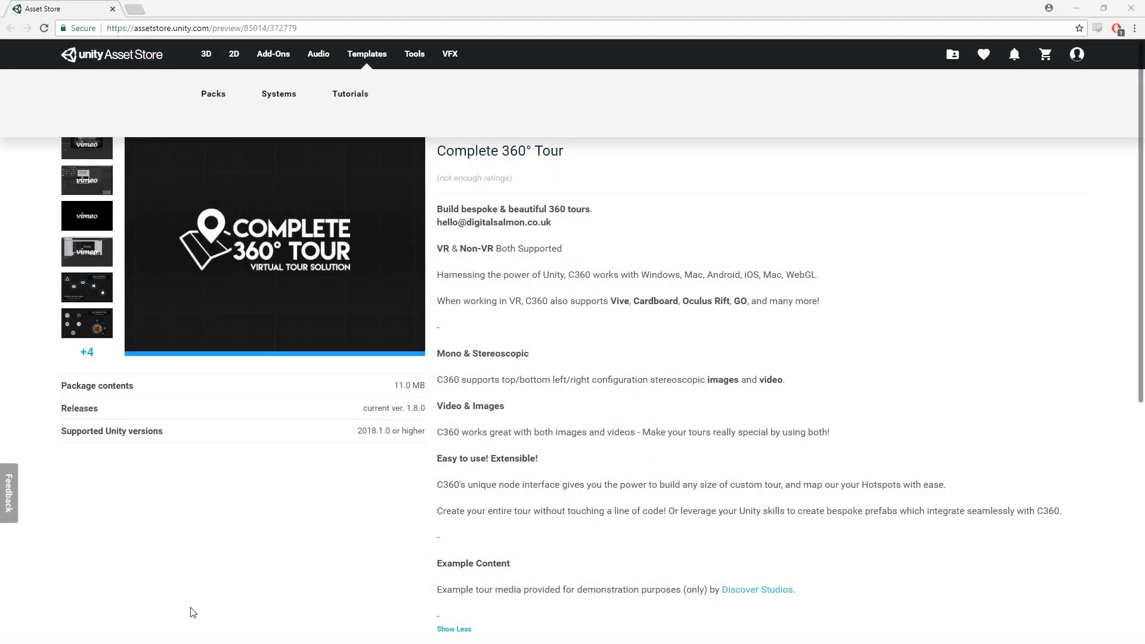
mouse_move(317, 607)
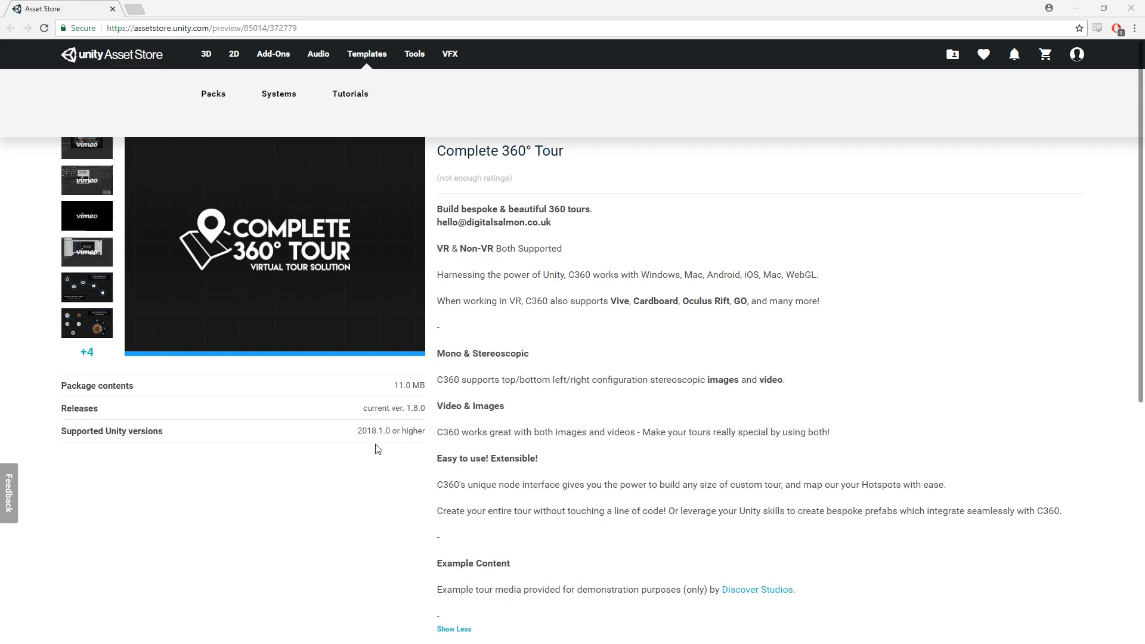
mouse_move(540, 206)
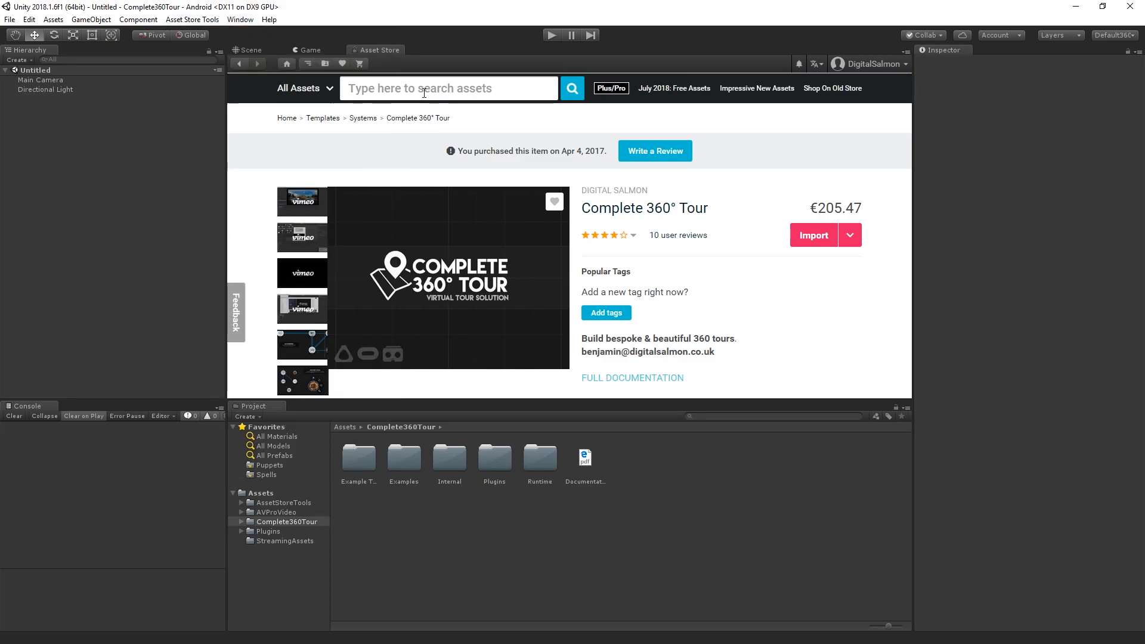
mouse_move(685, 329)
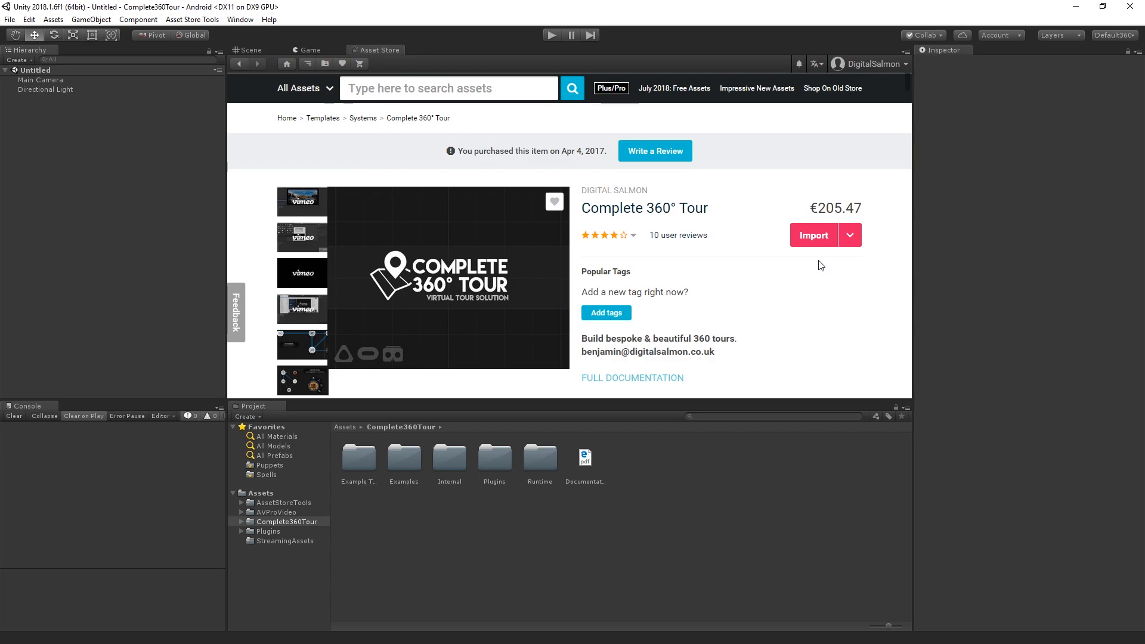
Step: Start the package import, cancel the overwrite warning and return to the empty Scene view
click(813, 235)
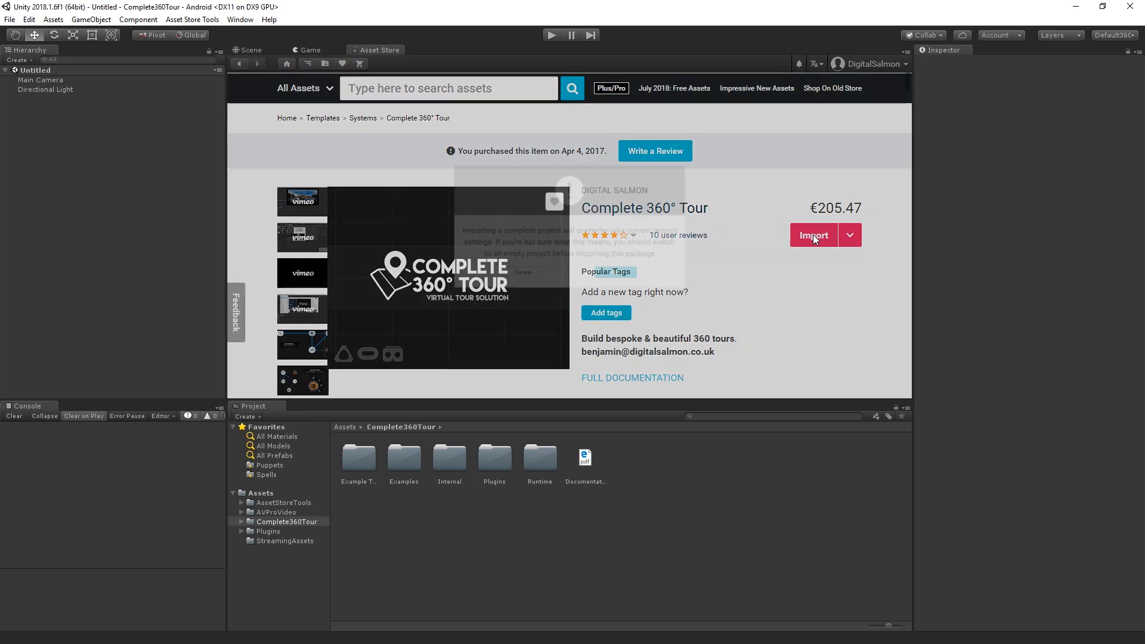
click(812, 235)
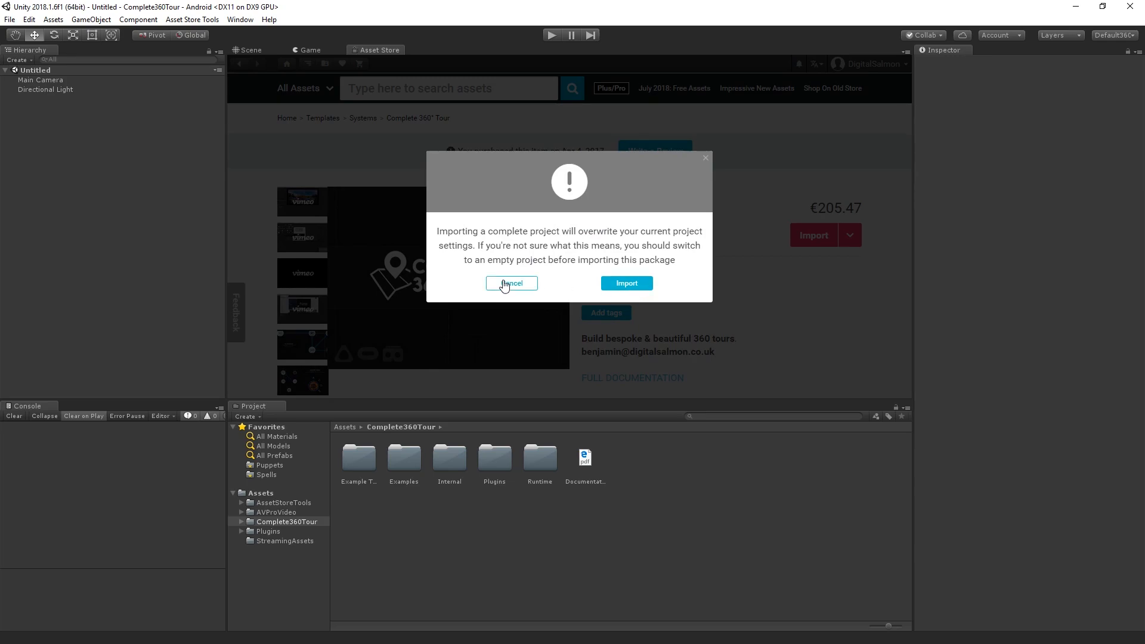
click(512, 284)
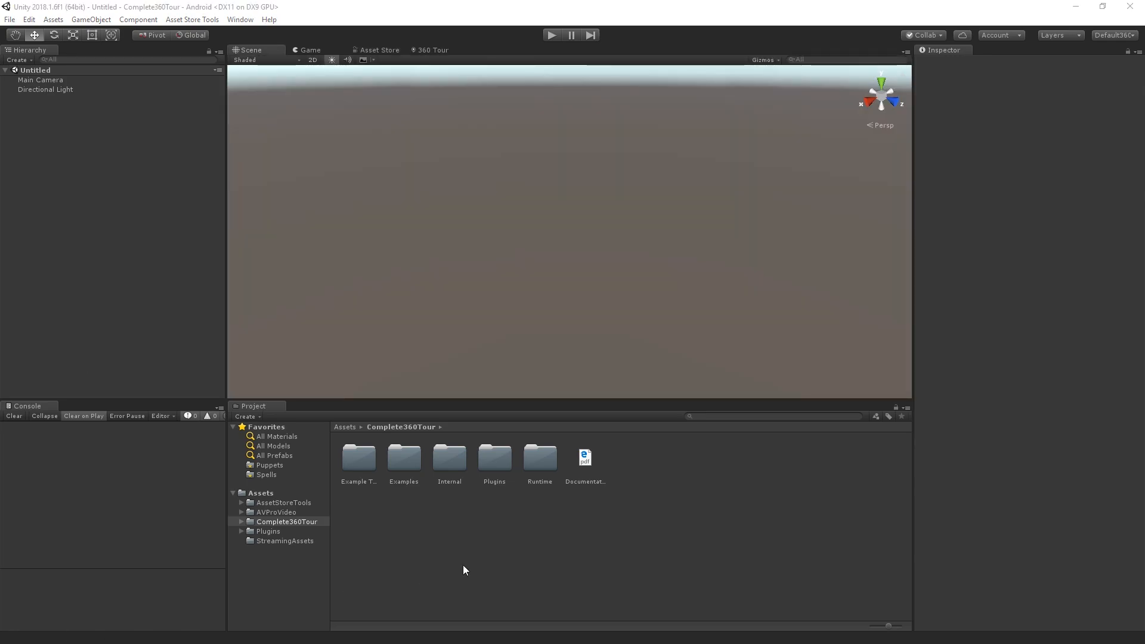
Step: Open Tour.unity from Assets > Complete360Tour > Example Tour and enter Play mode
click(432, 50)
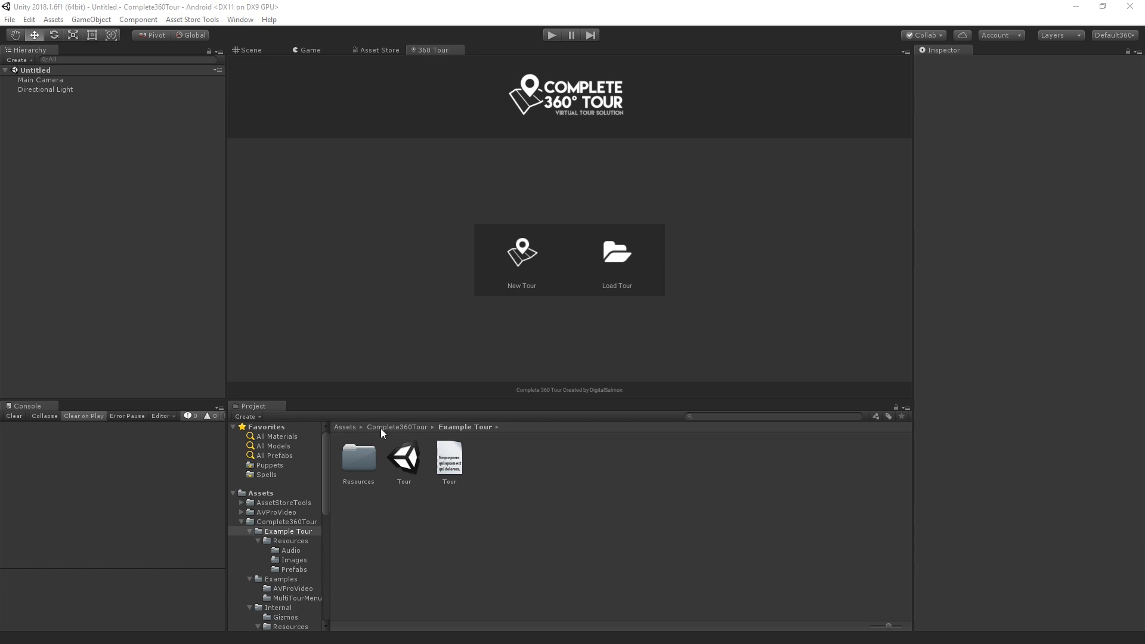
click(403, 458)
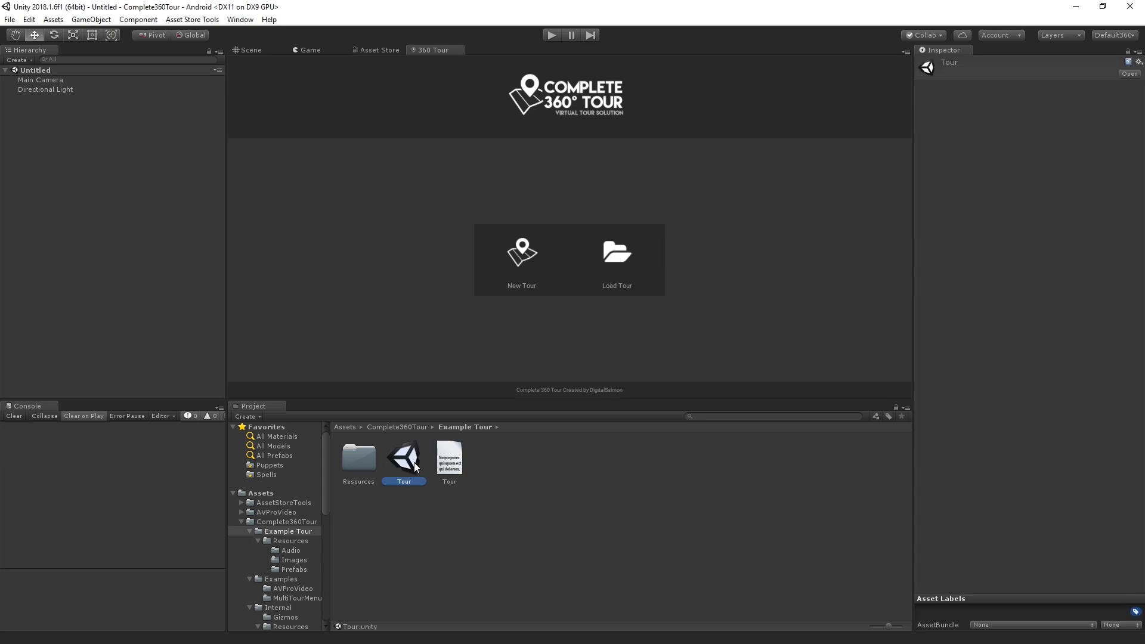
double_click(403, 454)
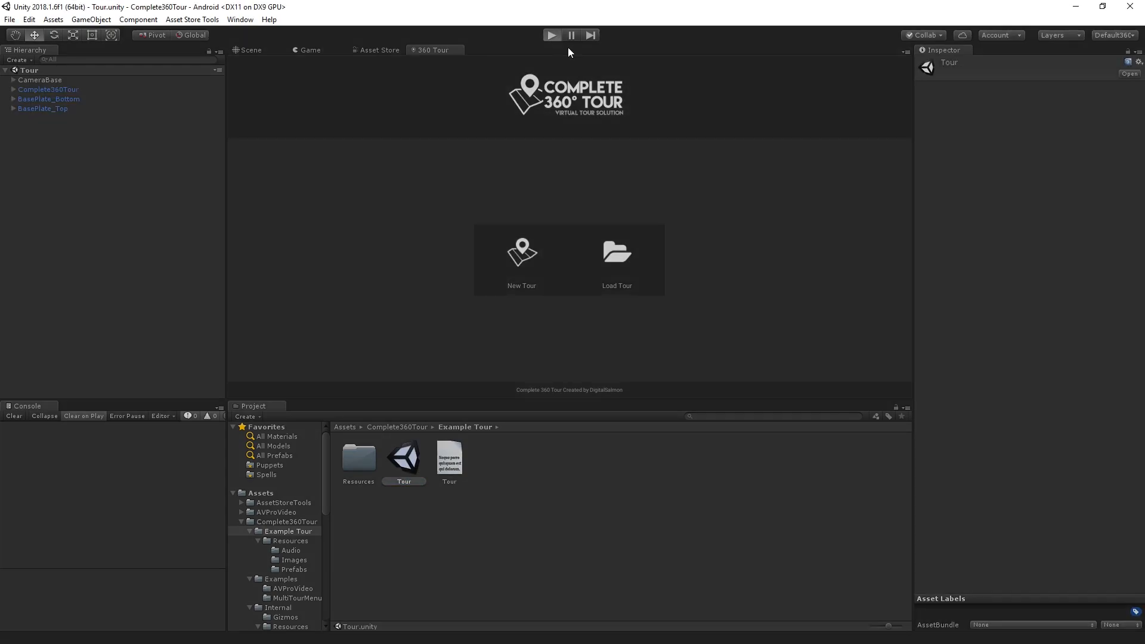
click(551, 35)
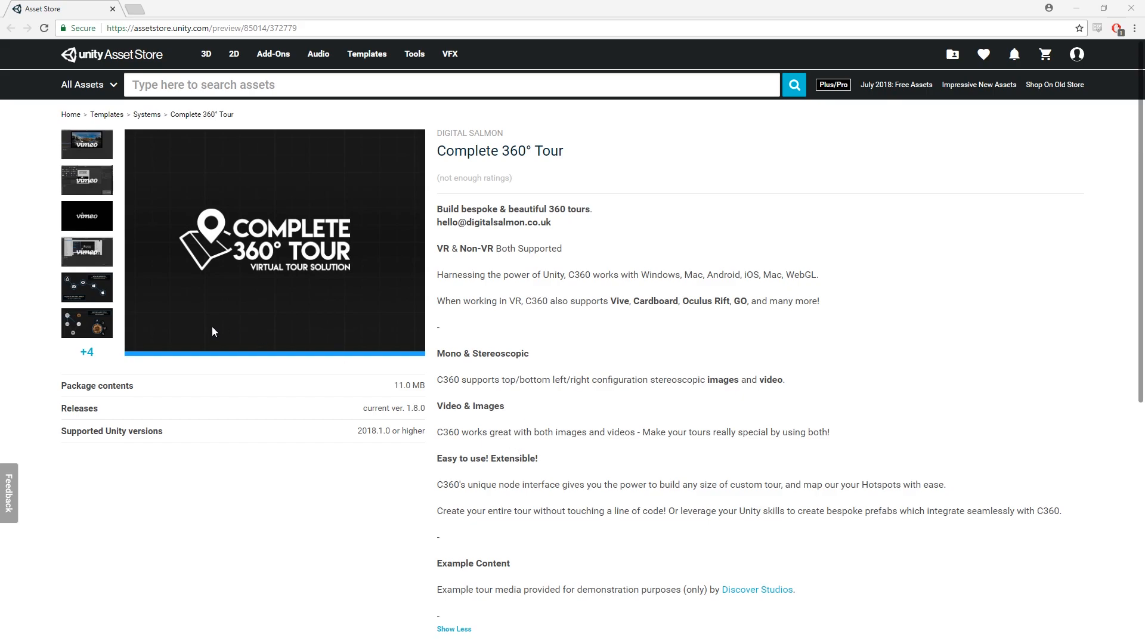
click(86, 287)
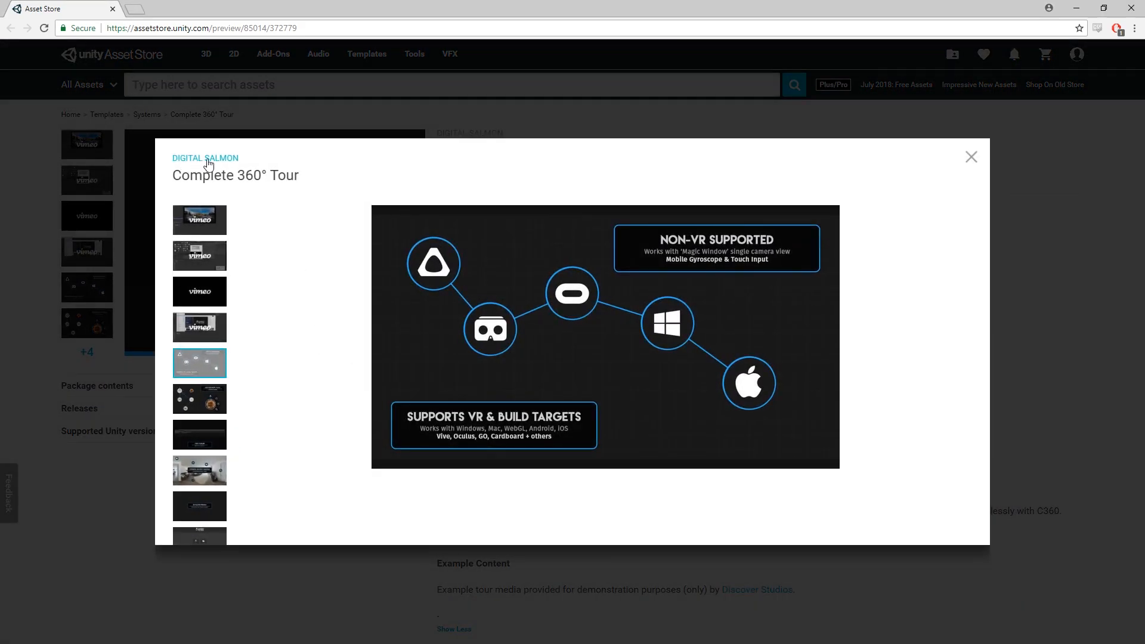
click(199, 398)
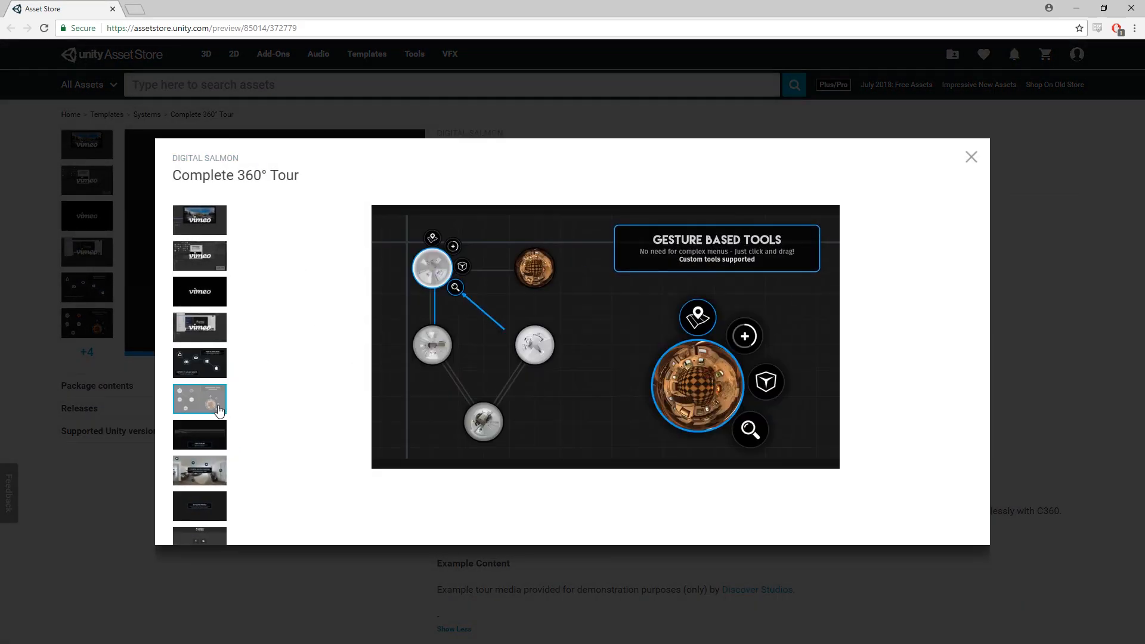
click(199, 470)
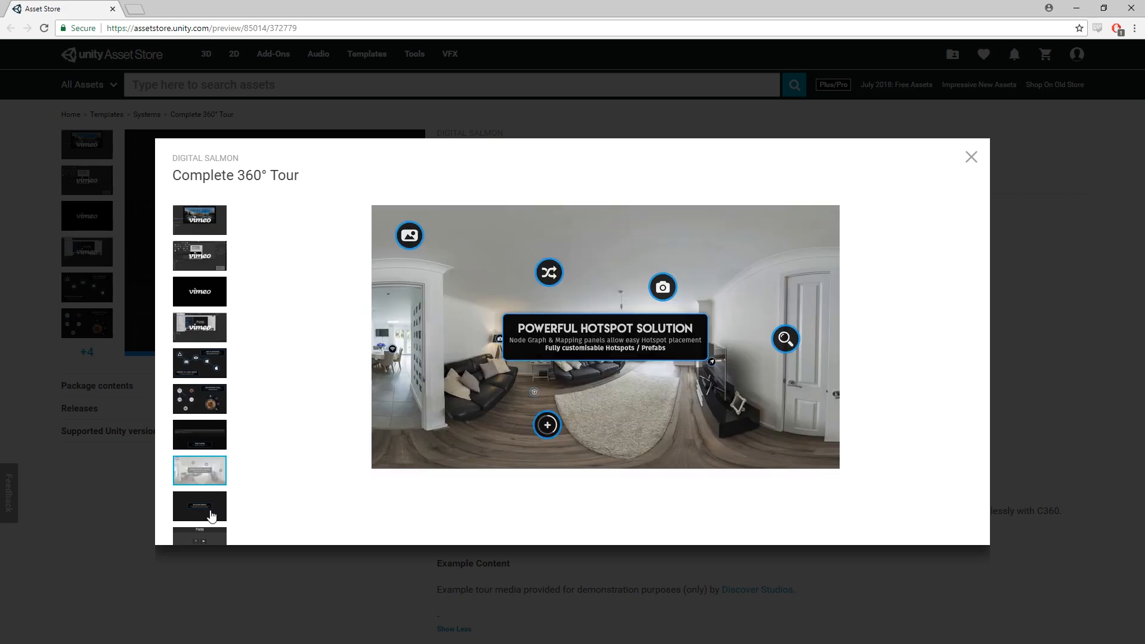
click(971, 157)
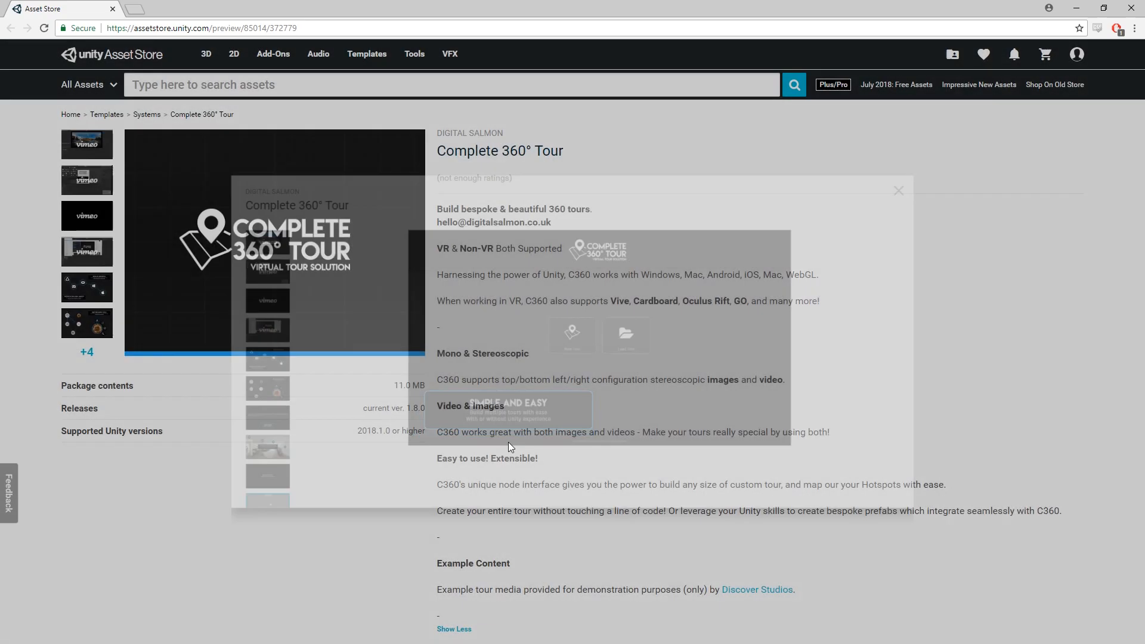